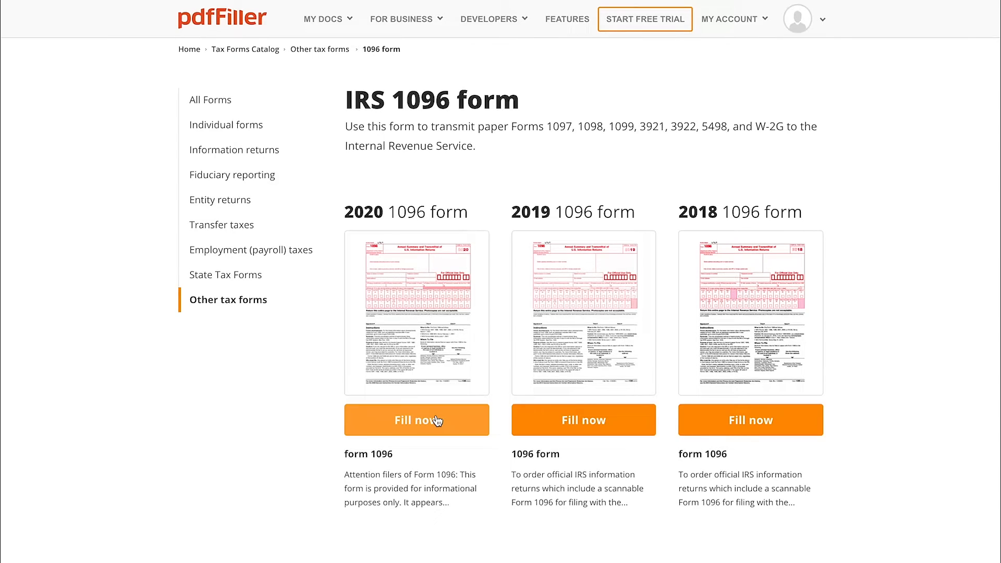
# Begin filling the 2020 Form 1096 with filer name John Smith and street NY, 96 Street
pyautogui.click(416, 421)
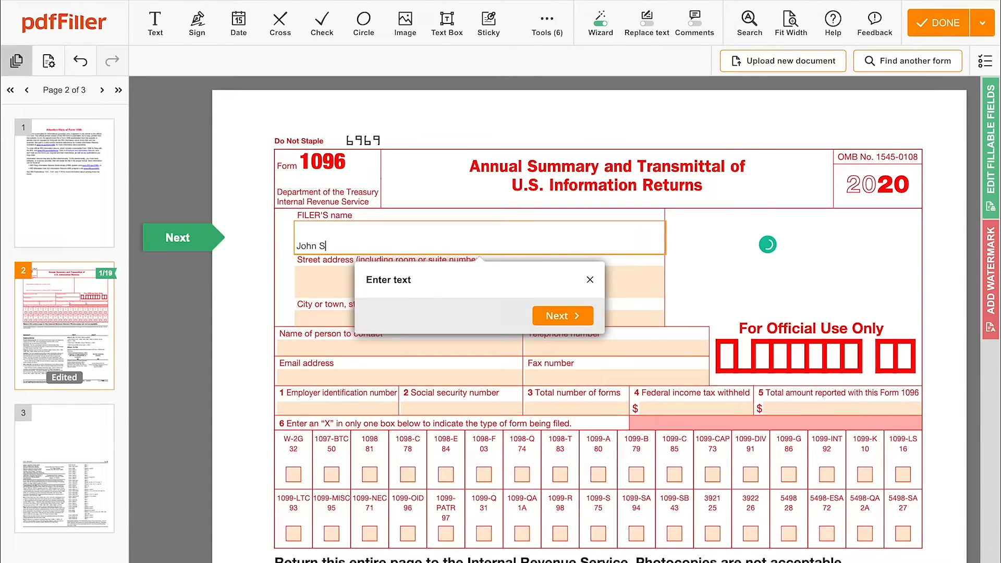
pyautogui.click(561, 315)
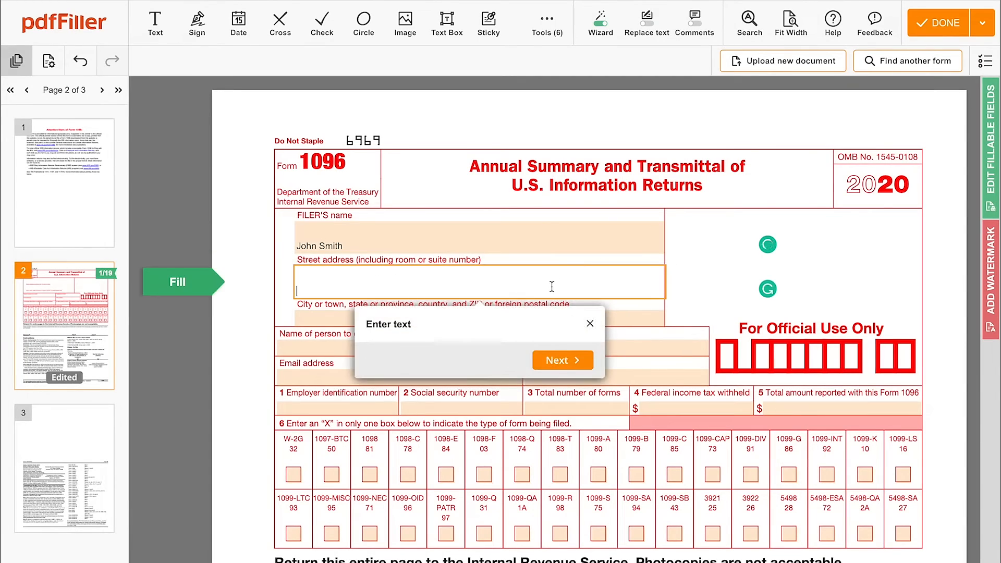
pyautogui.write('NY, 96 Street')
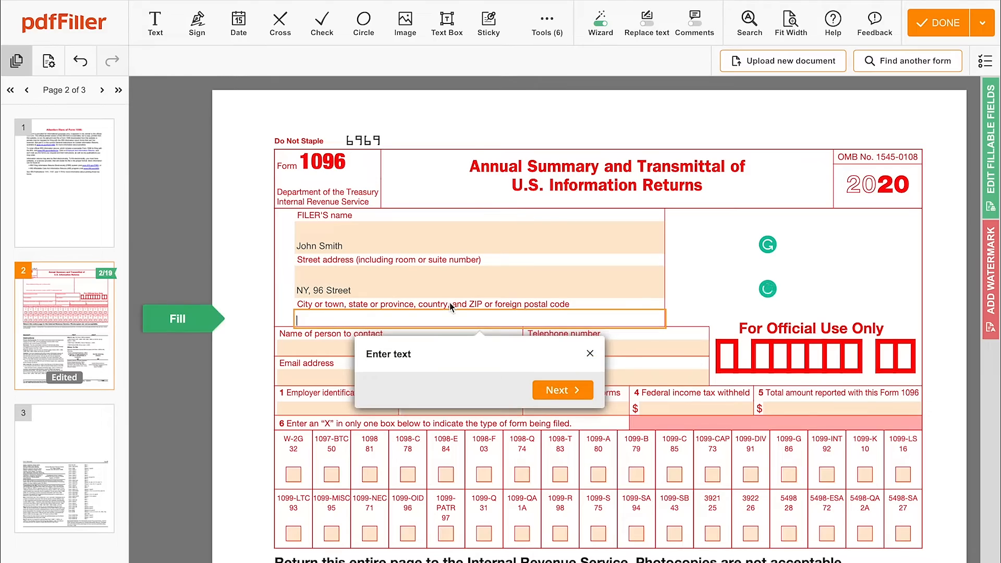
pyautogui.write('NY')
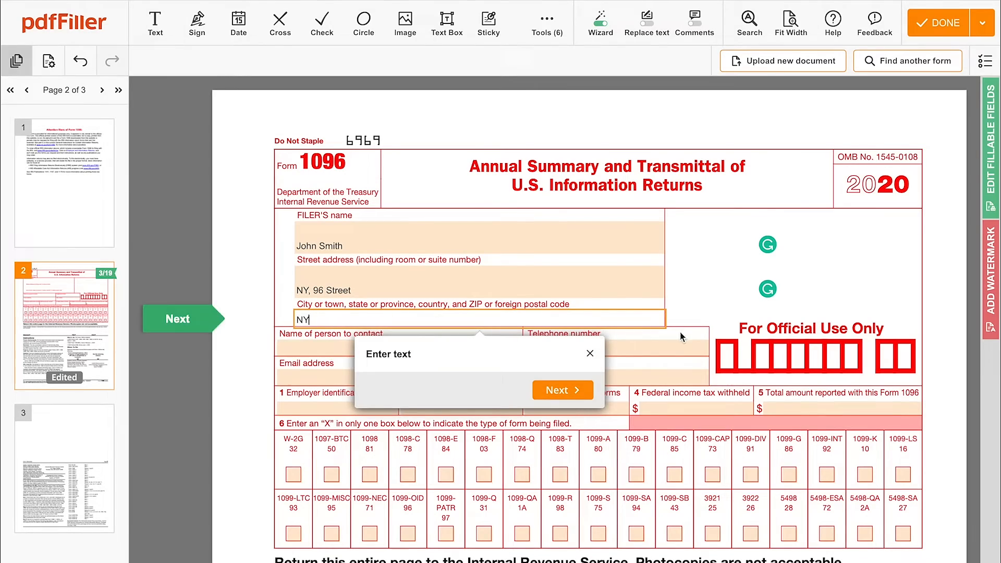
# Enter city NY and advance past the email and EIN fields
pyautogui.click(562, 389)
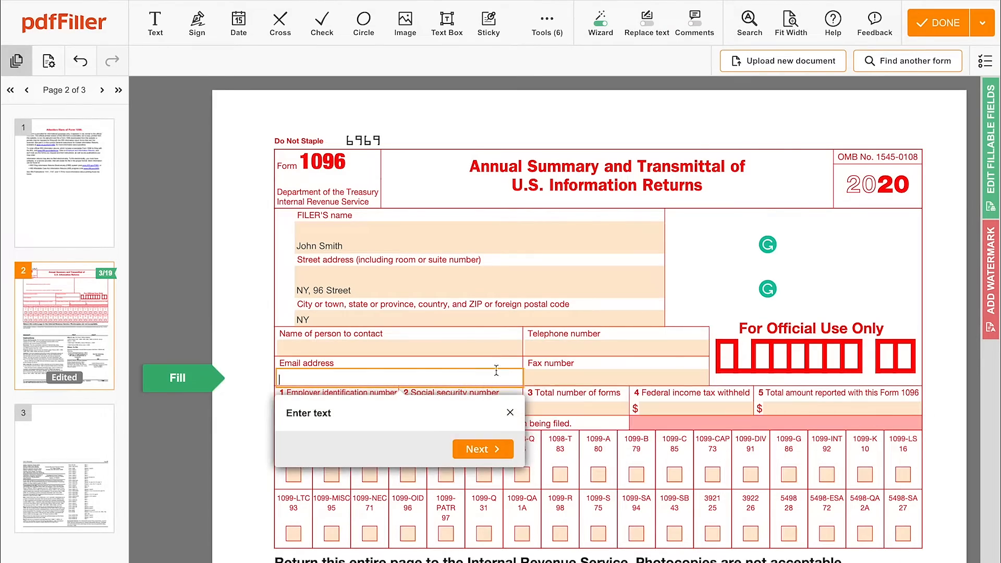
pyautogui.click(482, 448)
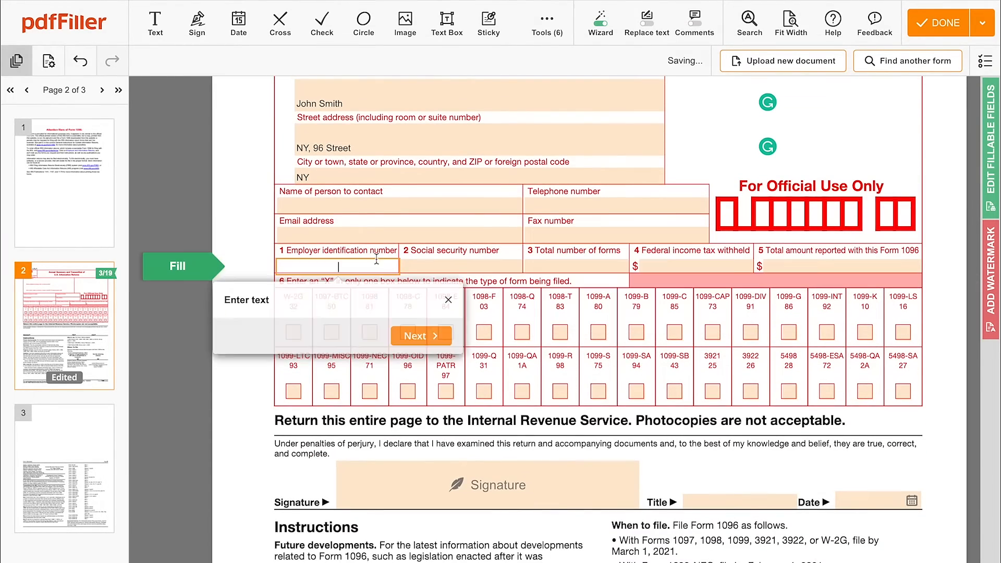
pyautogui.click(830, 267)
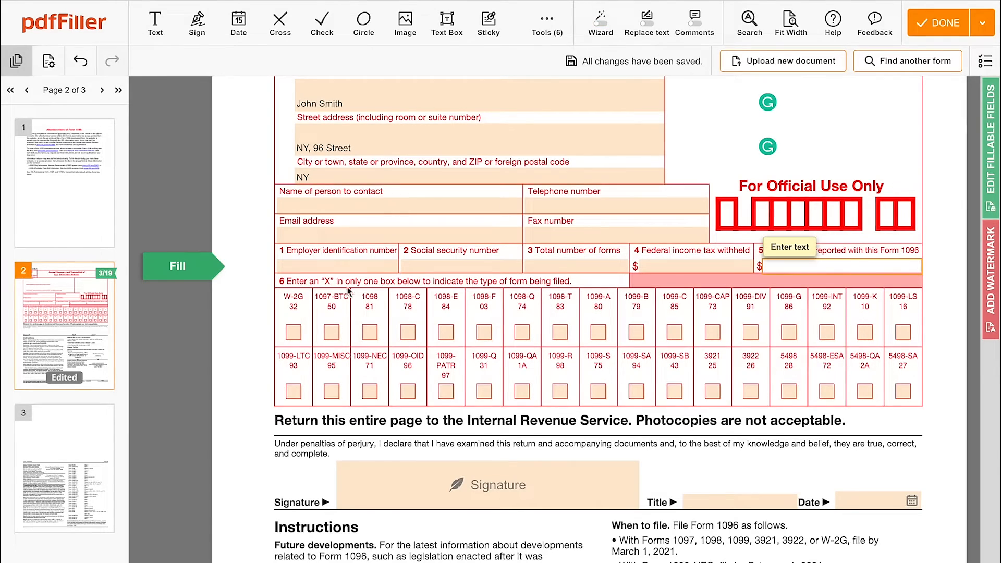
# Mark the 5498 box in line 6 with an X and review the remaining pages
pyautogui.click(789, 291)
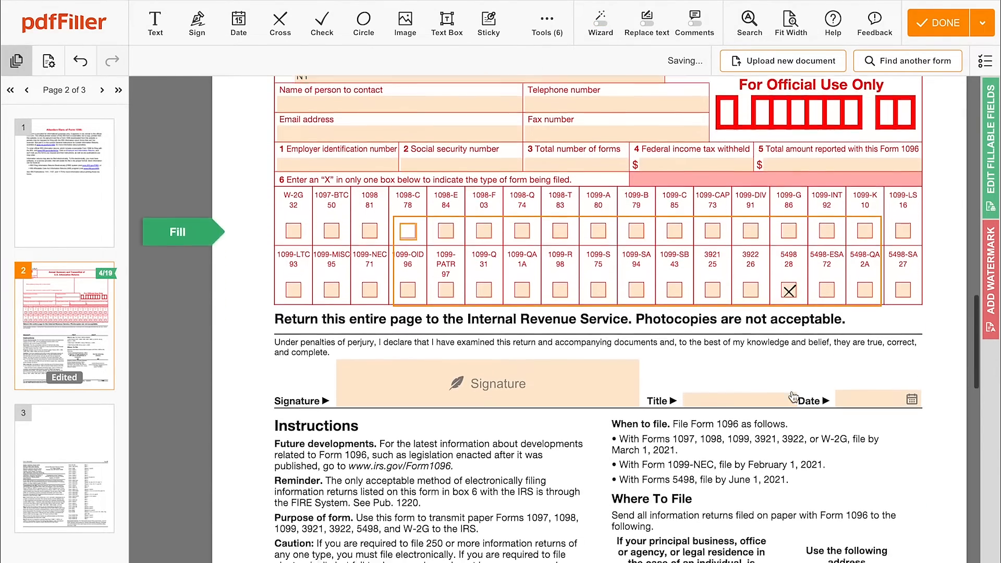
pyautogui.scroll(-3)
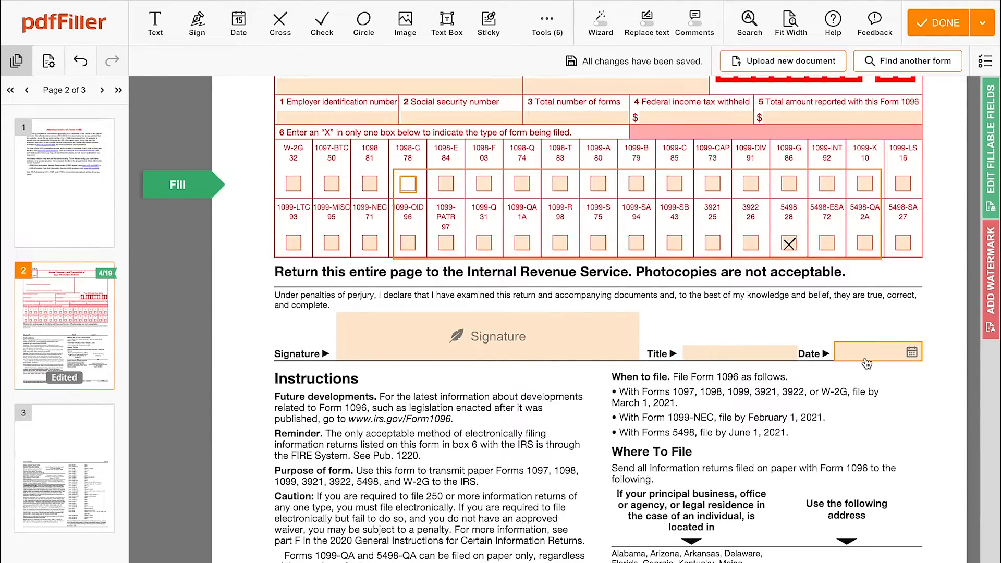
pyautogui.scroll(-3)
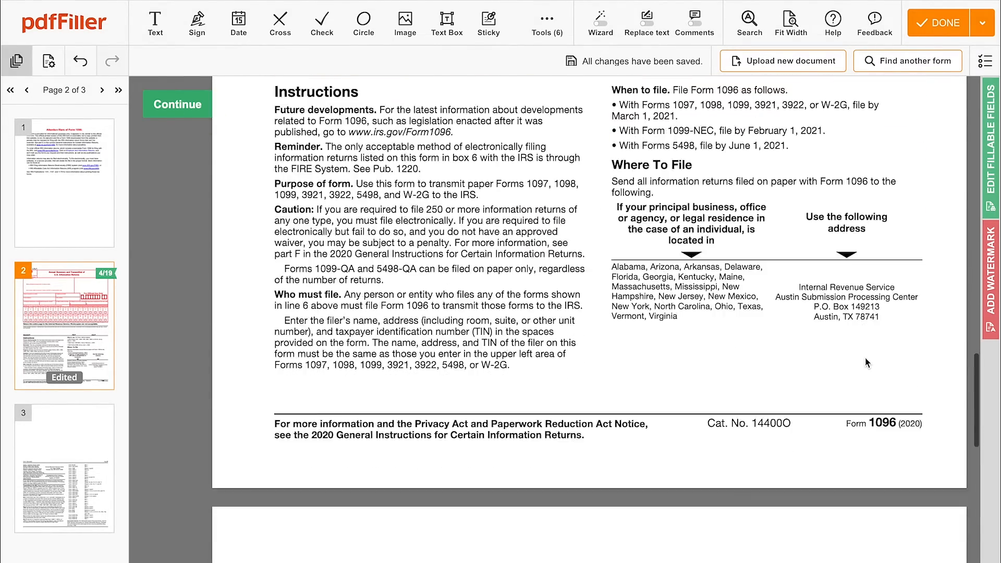
pyautogui.scroll(-3)
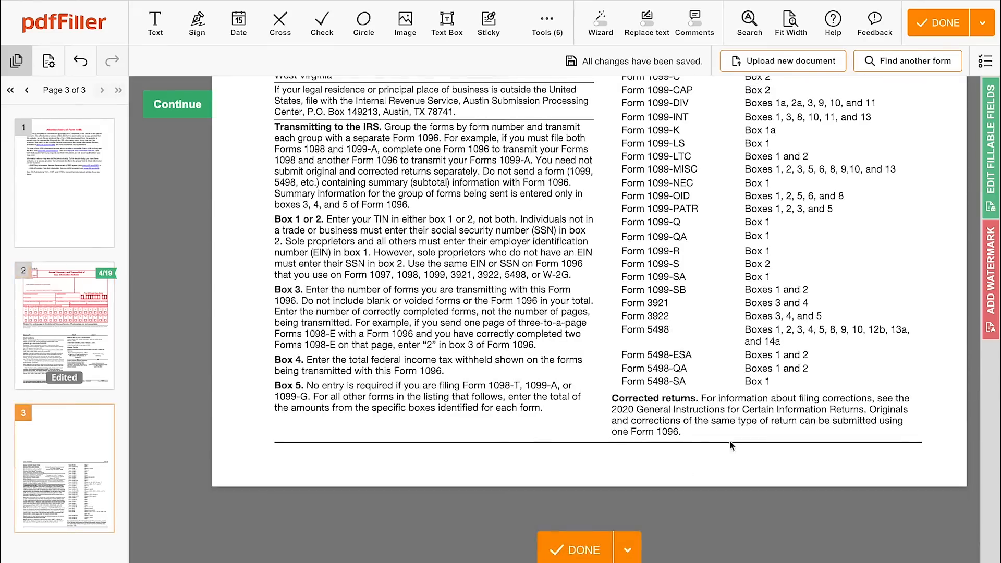
# Finish with Done, bringing up the send/save choices for Form 1096
pyautogui.click(938, 23)
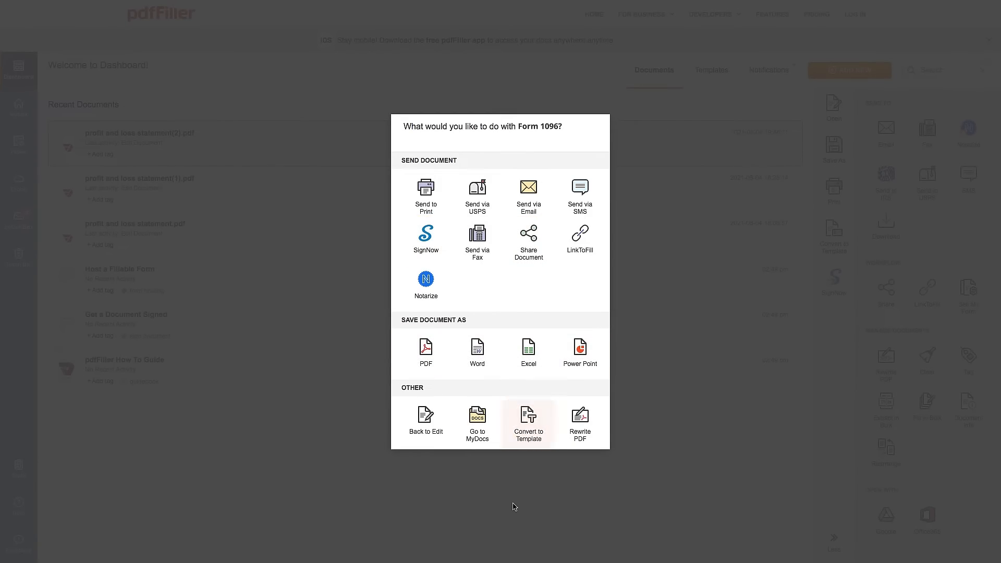
pyautogui.moveTo(426, 424)
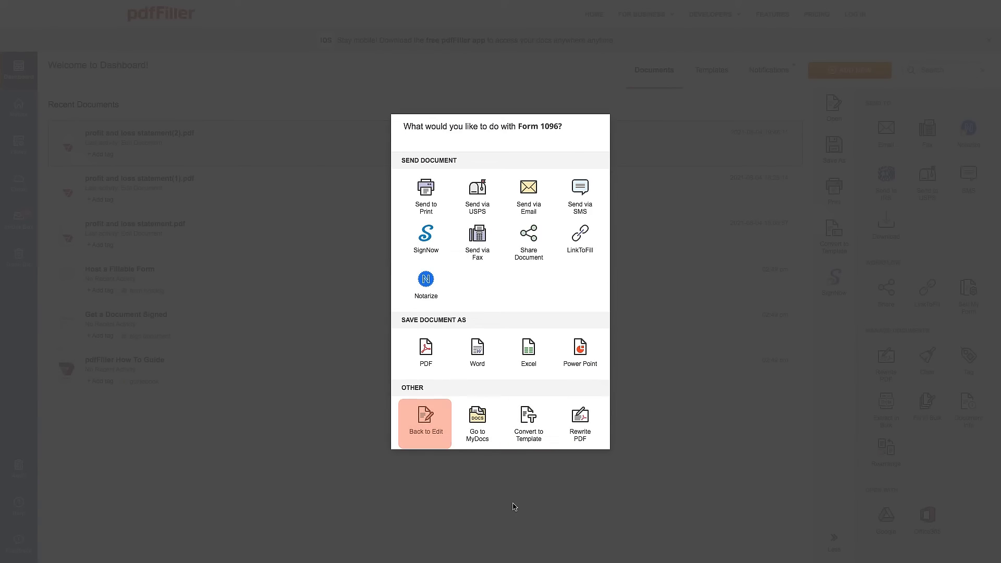